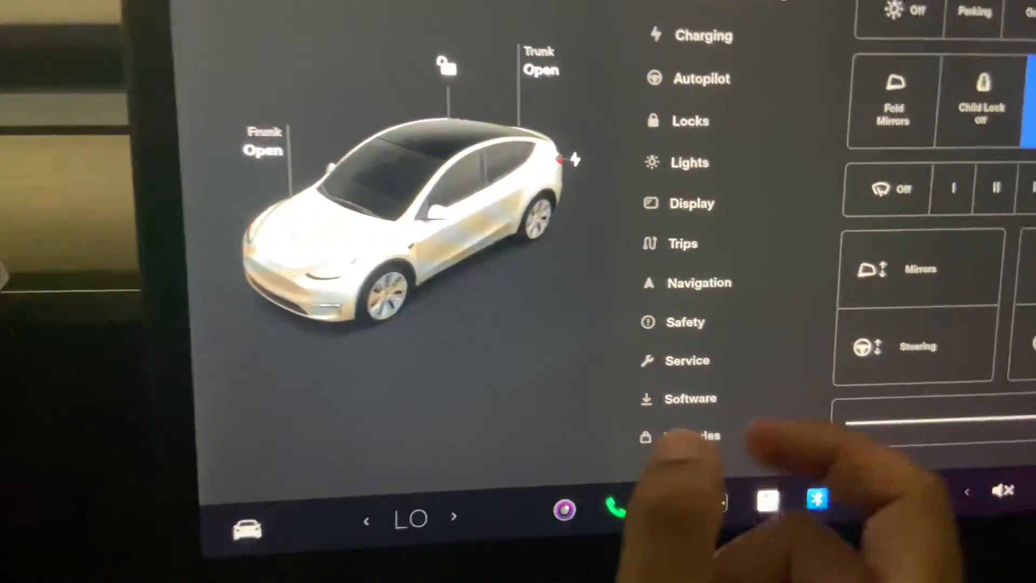
- Go to the Safety settings page from the Controls menu
{"action": "left_click", "coordinate": [684, 322]}
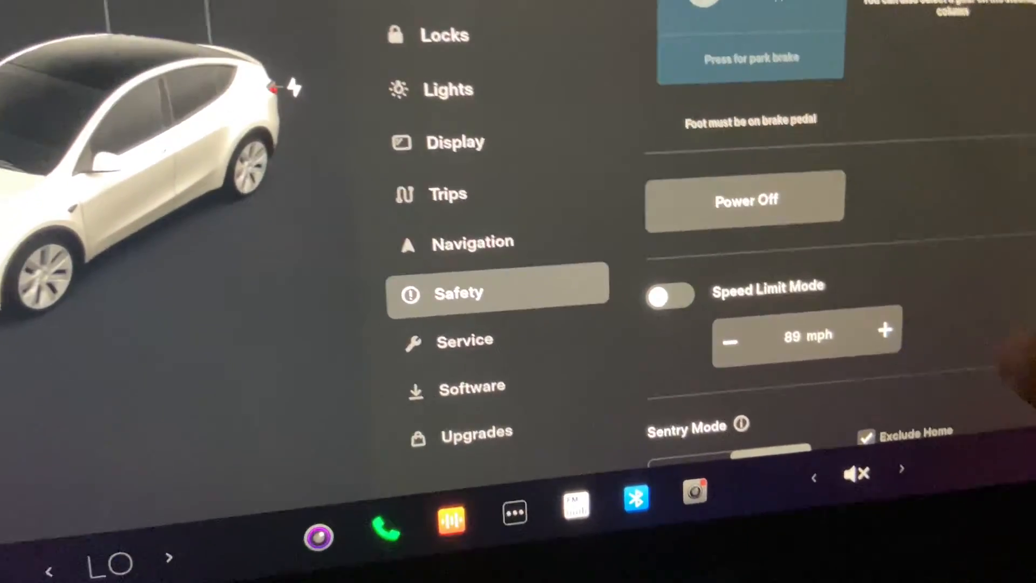
- Switch on PIN to Drive, raising the Enter 4-Digit PIN keypad prompt
{"action": "scroll", "scroll_direction": "down", "scroll_amount": 3}
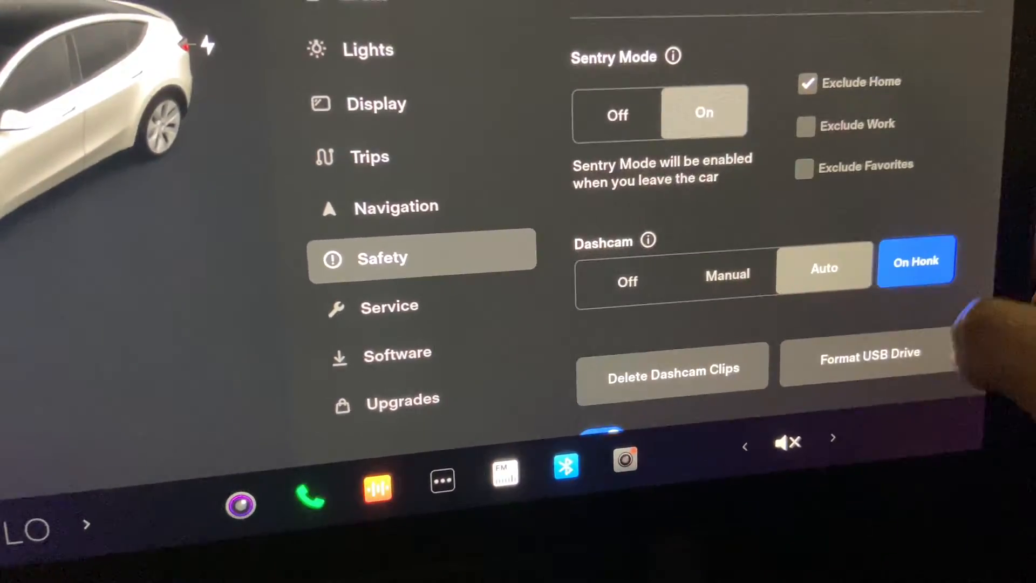
{"action": "scroll", "scroll_direction": "down", "scroll_amount": 3}
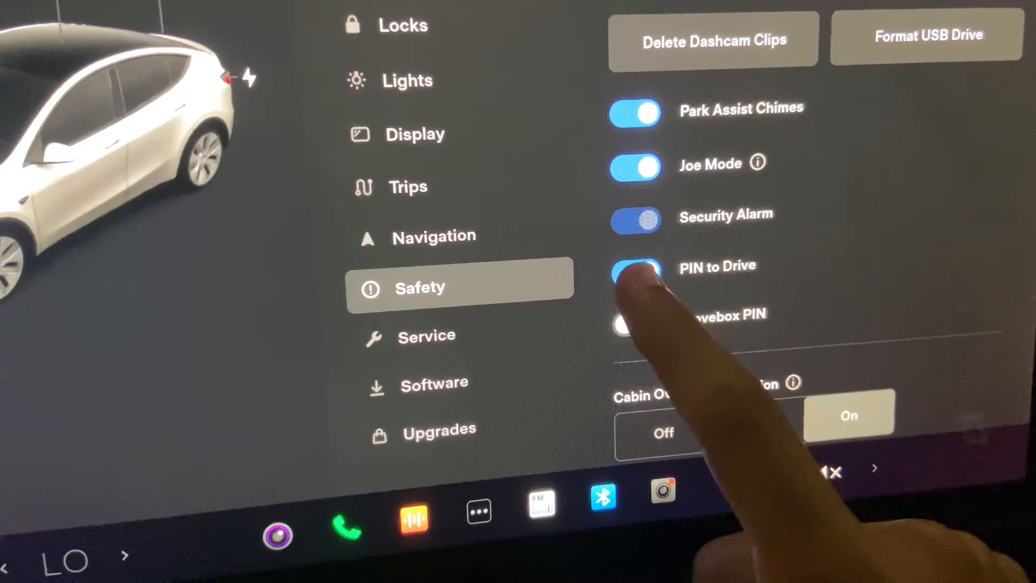
{"action": "left_click", "coordinate": [635, 270]}
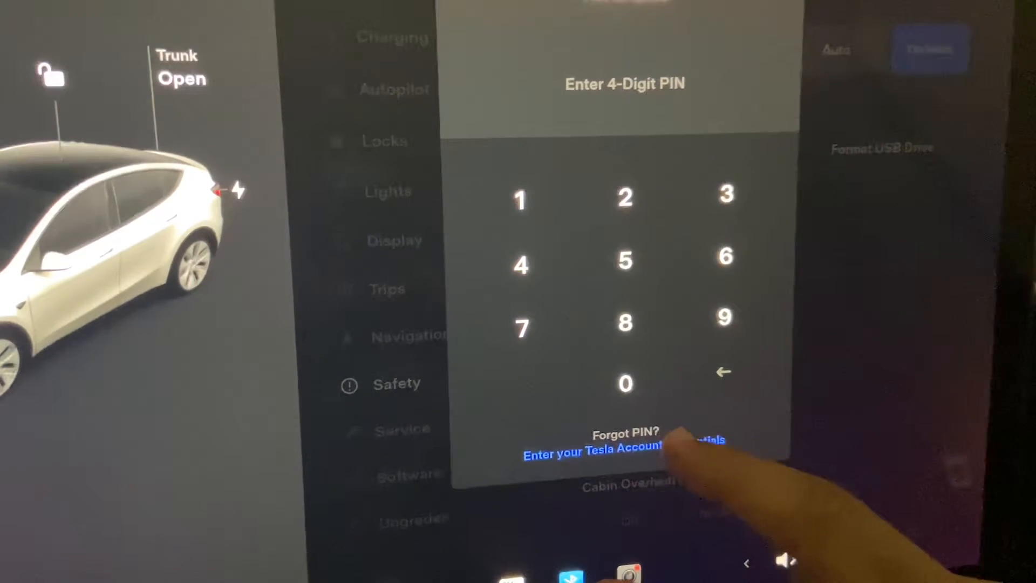